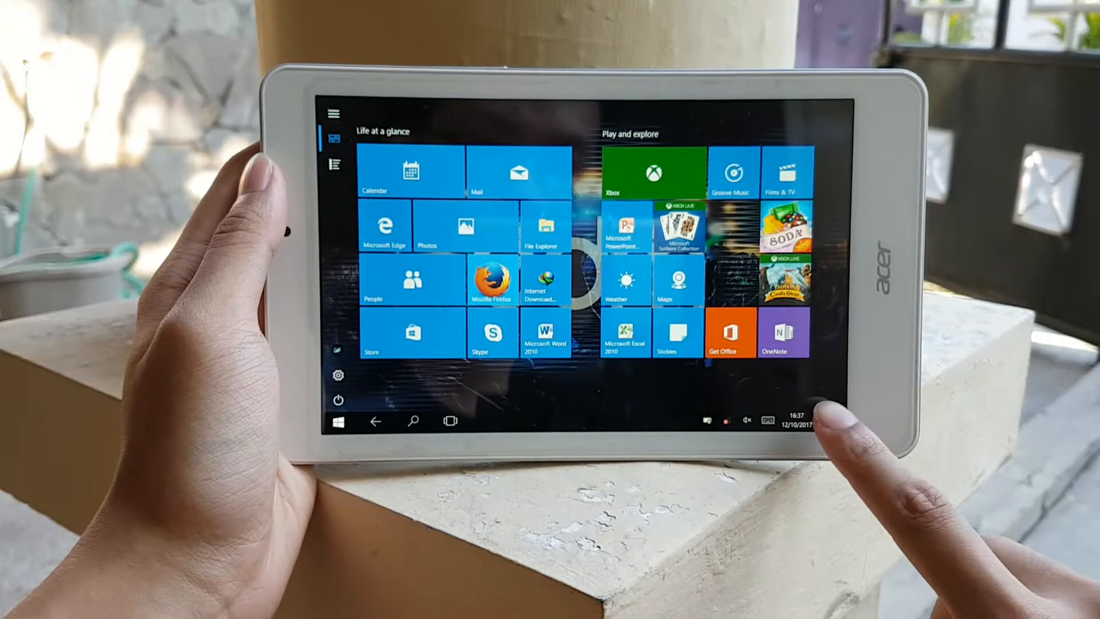
Switch between the tablet-mode Start tiles and the desktop, ending on the Start screen.
click(827, 420)
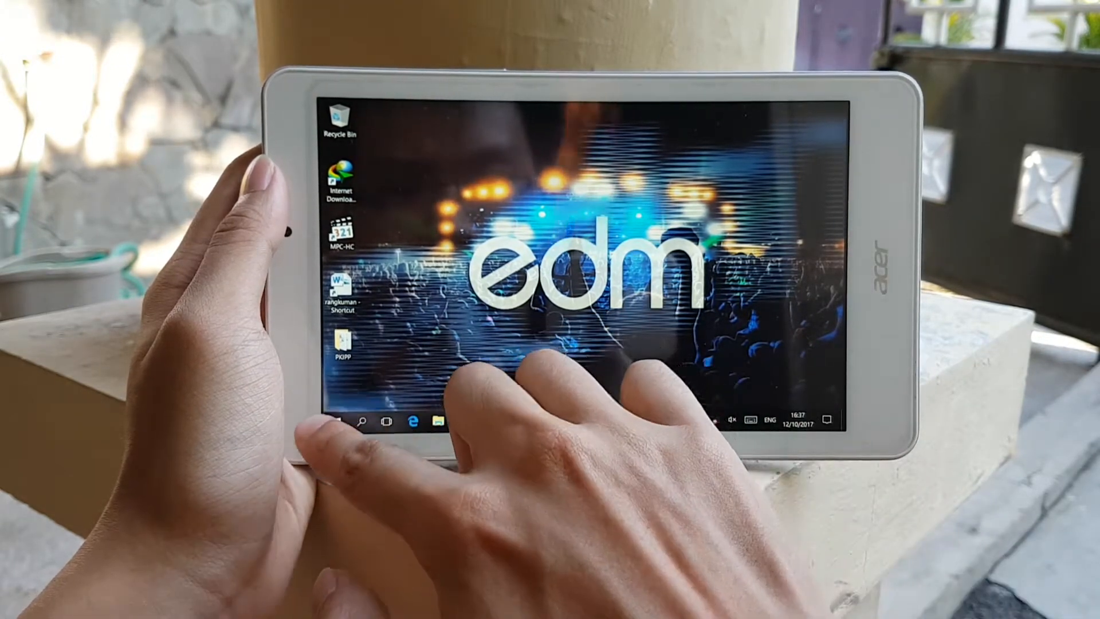
click(336, 421)
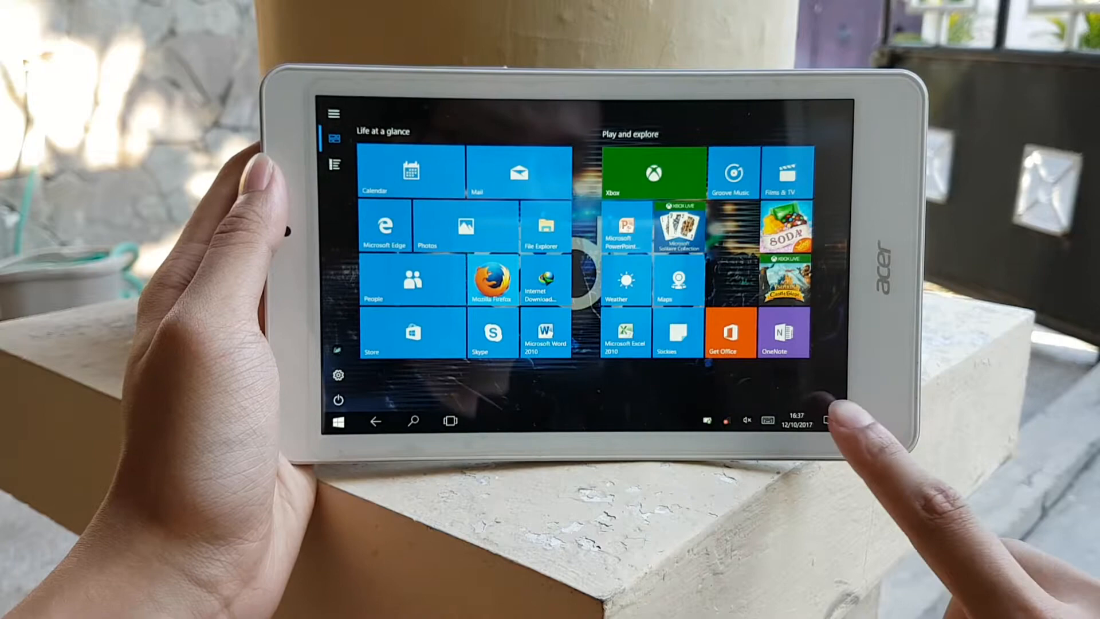
click(829, 420)
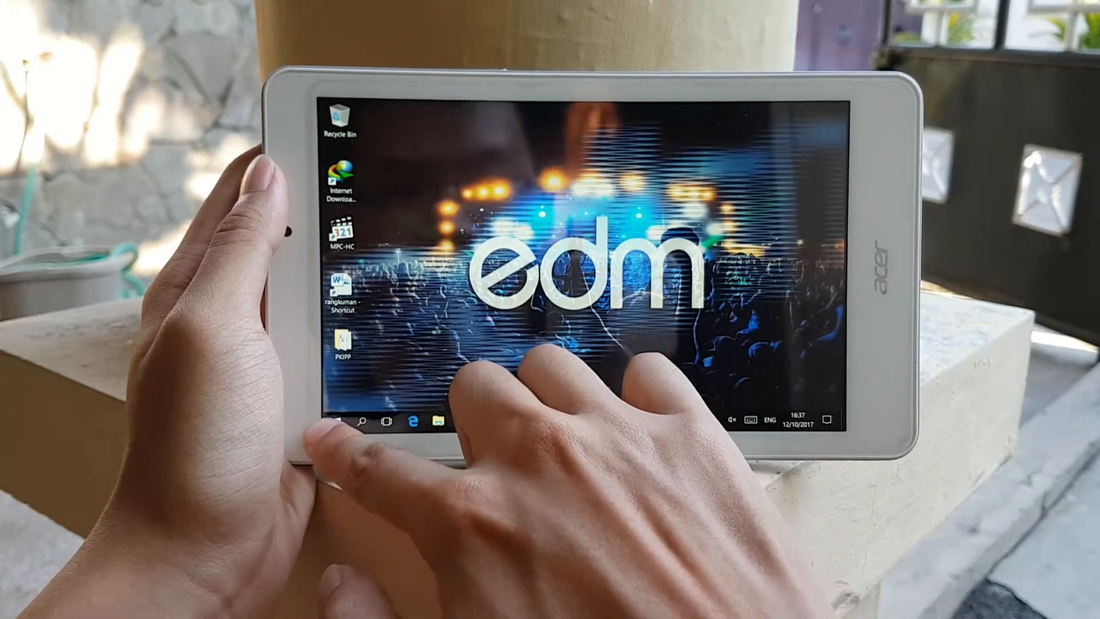
click(336, 422)
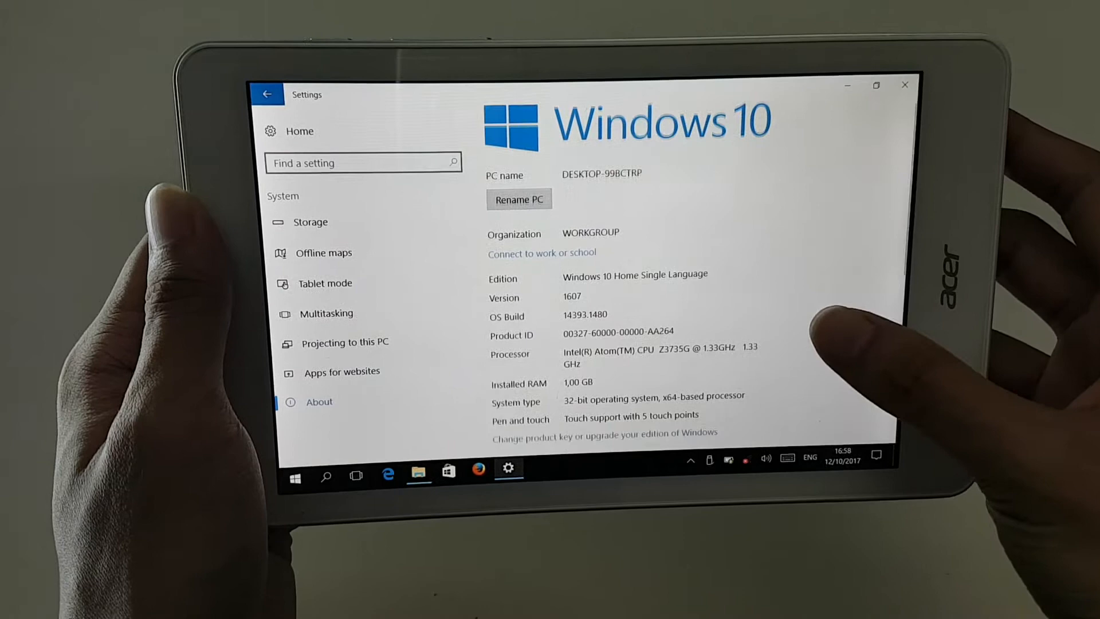
scroll(down, 3)
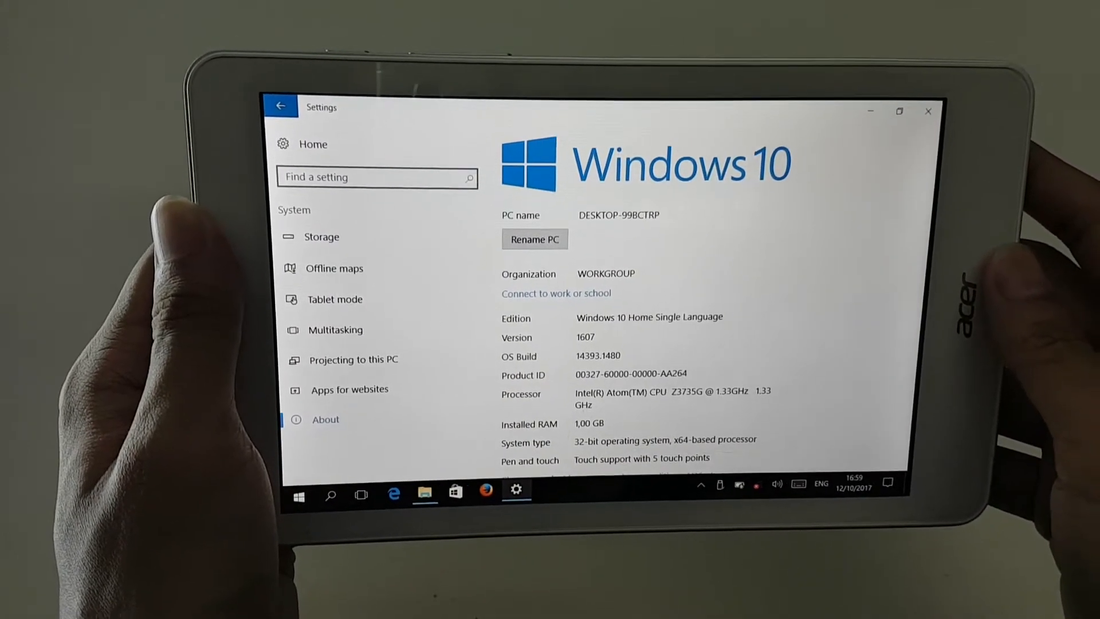
Bring up the touch keyboard in Firefox's address bar and enter 'yo'.
click(485, 490)
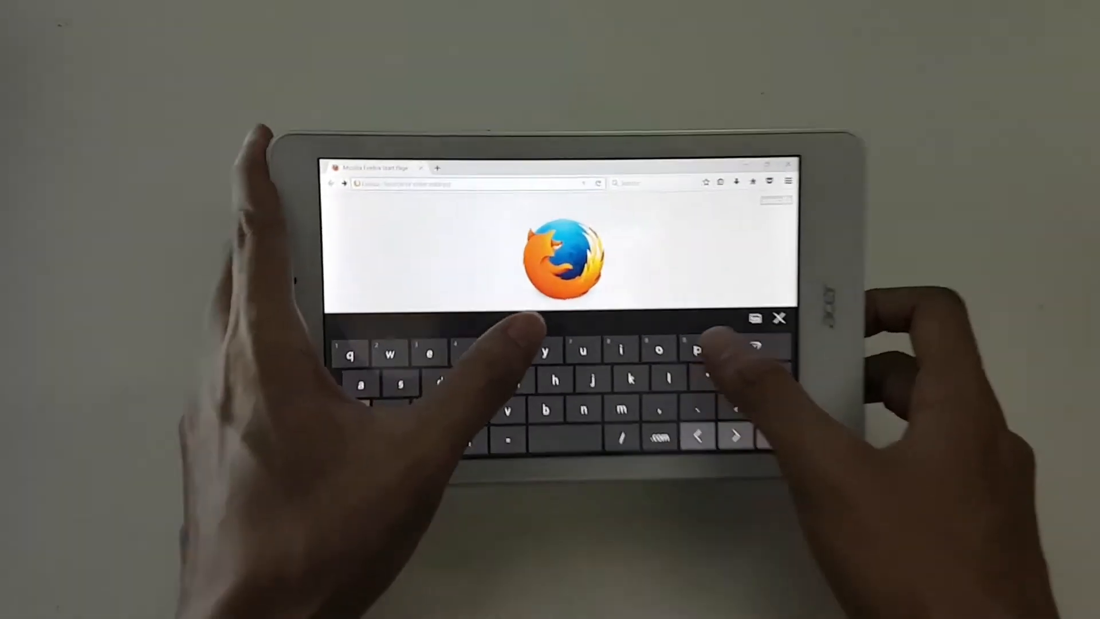
text(yo)
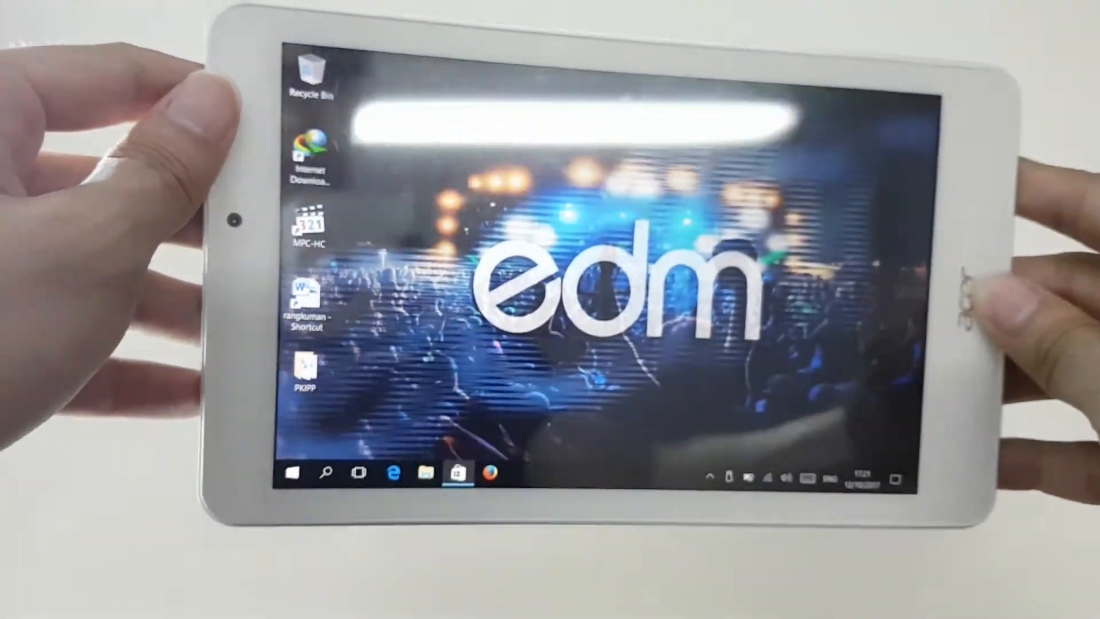
Show the Forza Motorsport 7 Demo store listing scrolled down to its Description.
click(457, 472)
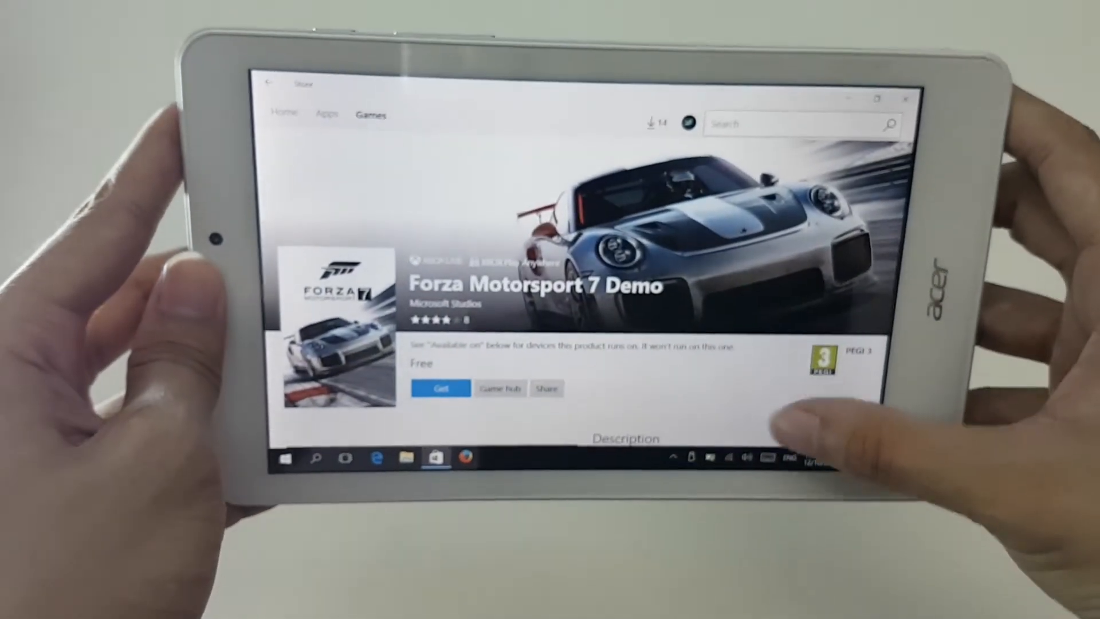
scroll(down, 3)
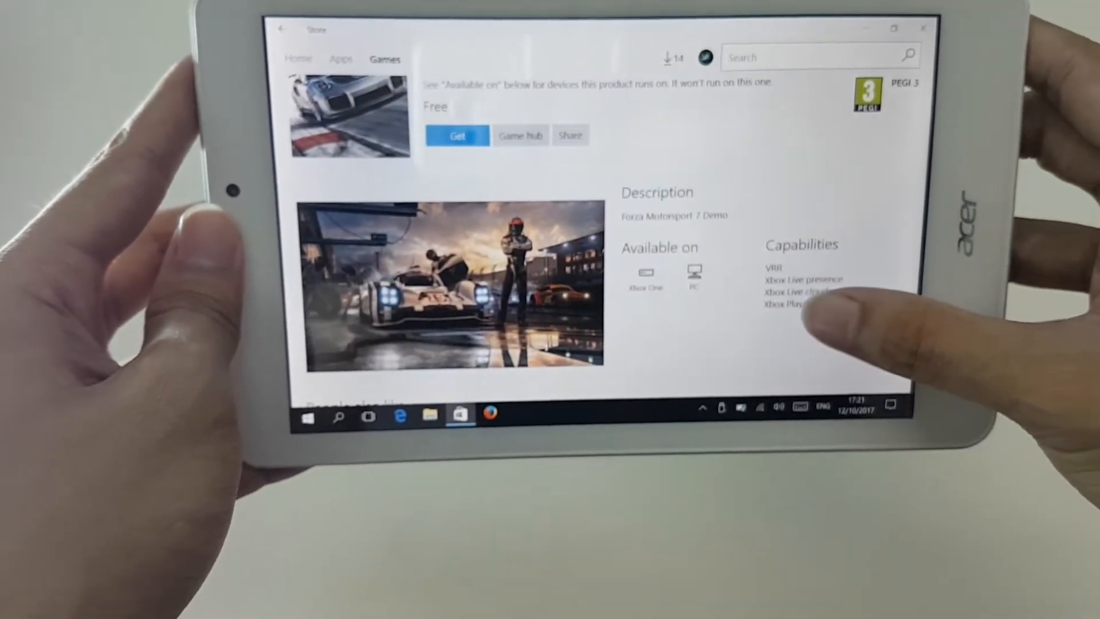
scroll(down, 3)
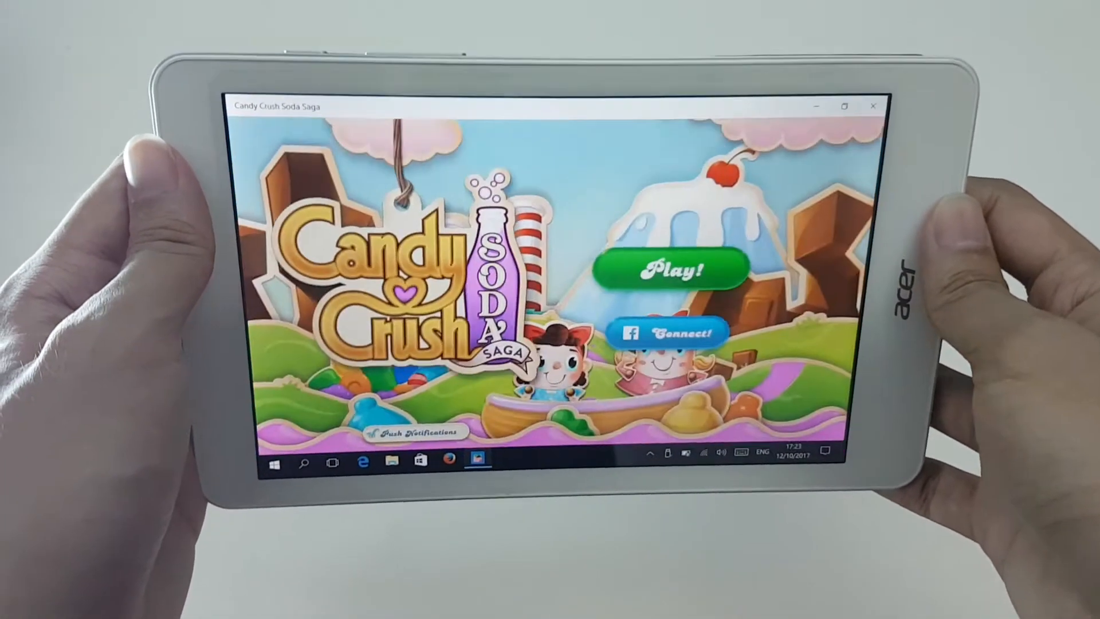
Start Candy Crush Soda Saga from its title screen and dismiss the Daily Bonus popup.
click(668, 271)
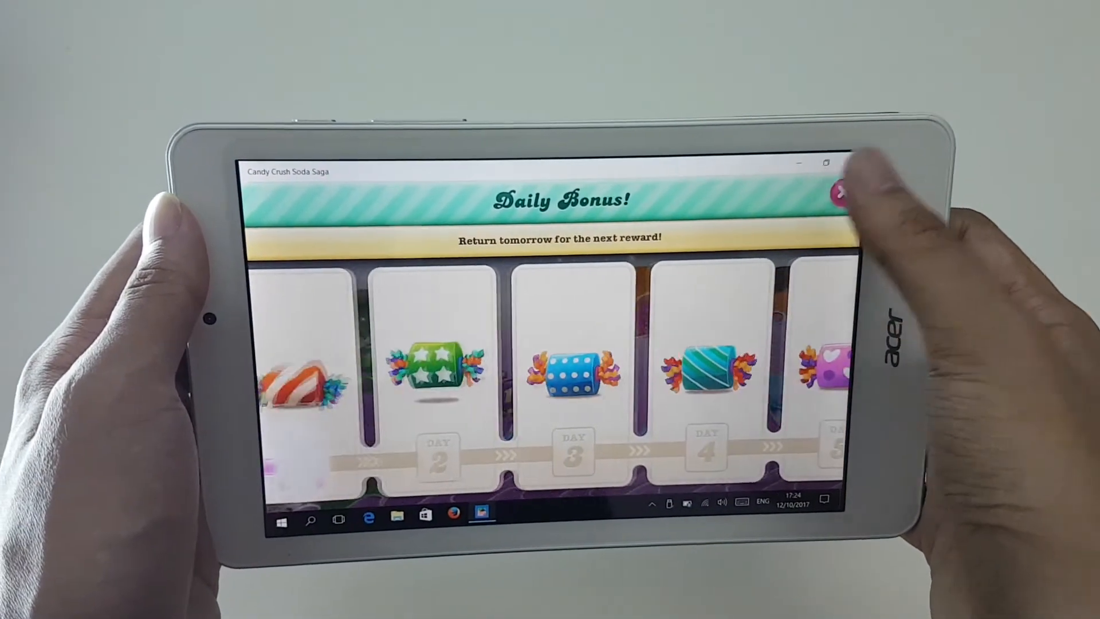
click(838, 195)
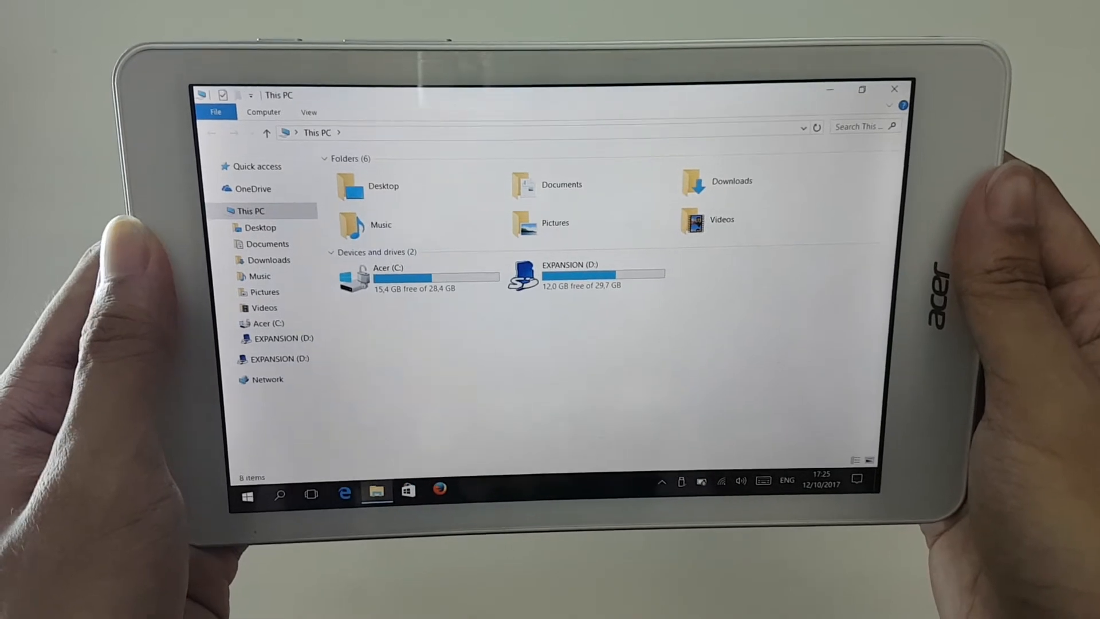
Close the This PC window, leaving the Windows 10 desktop showing.
click(248, 496)
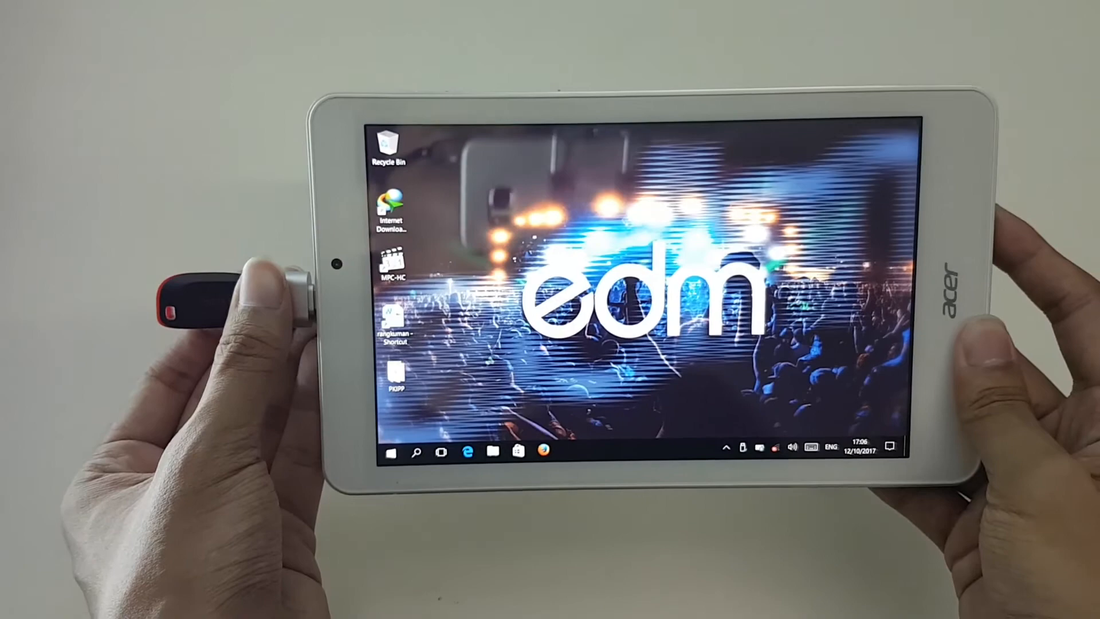
Browse from This PC into the EXPANSION (D:) drive's Movies folder of MP4 films.
click(492, 451)
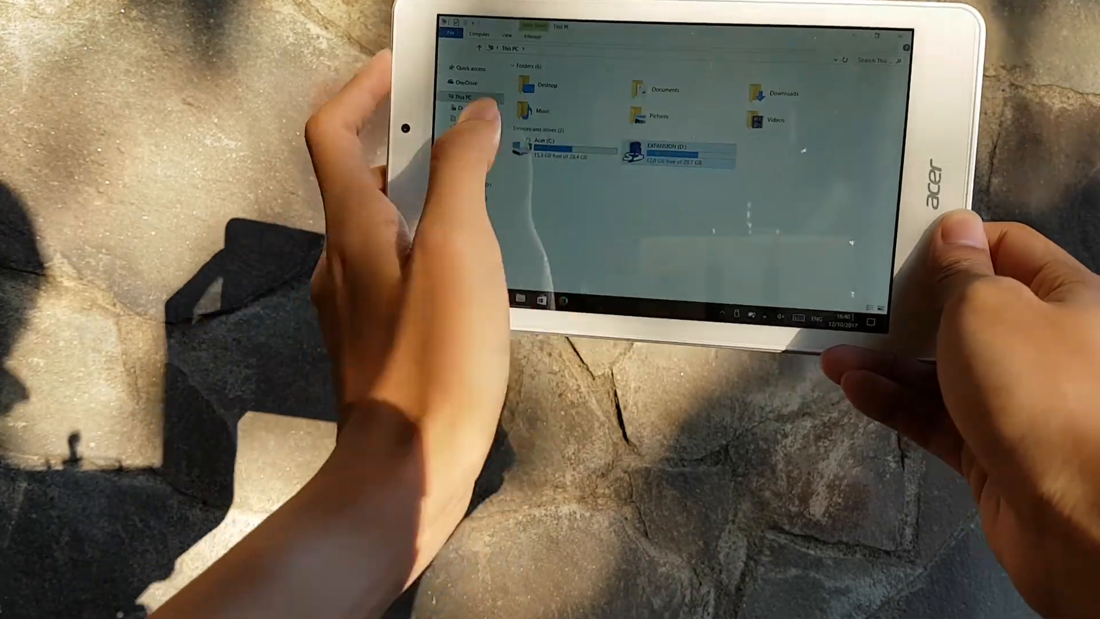
double_click(667, 152)
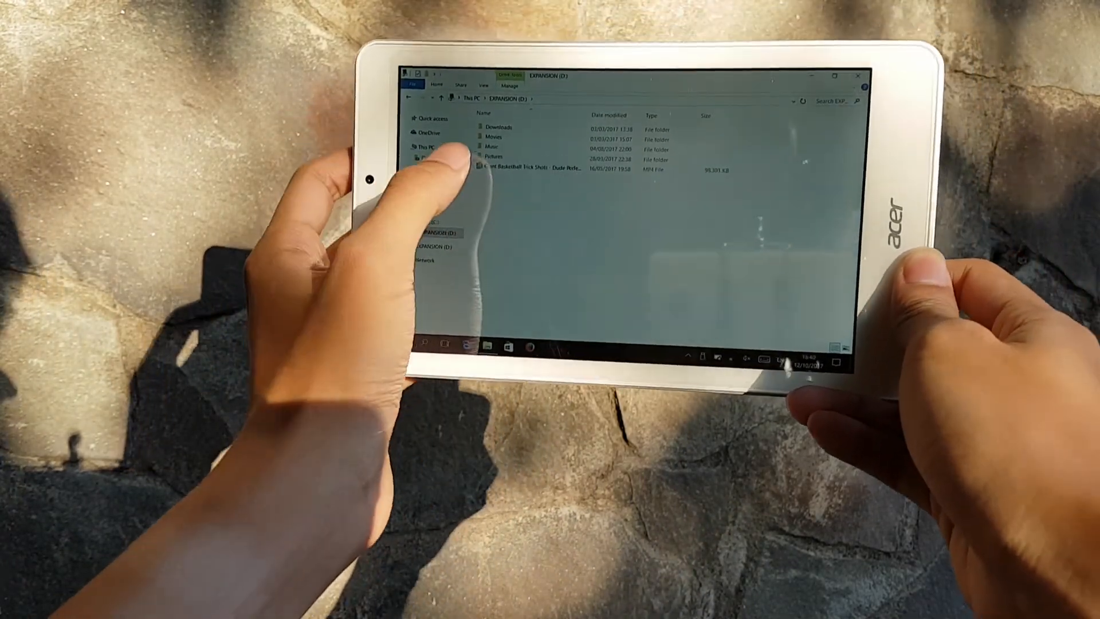
double_click(496, 132)
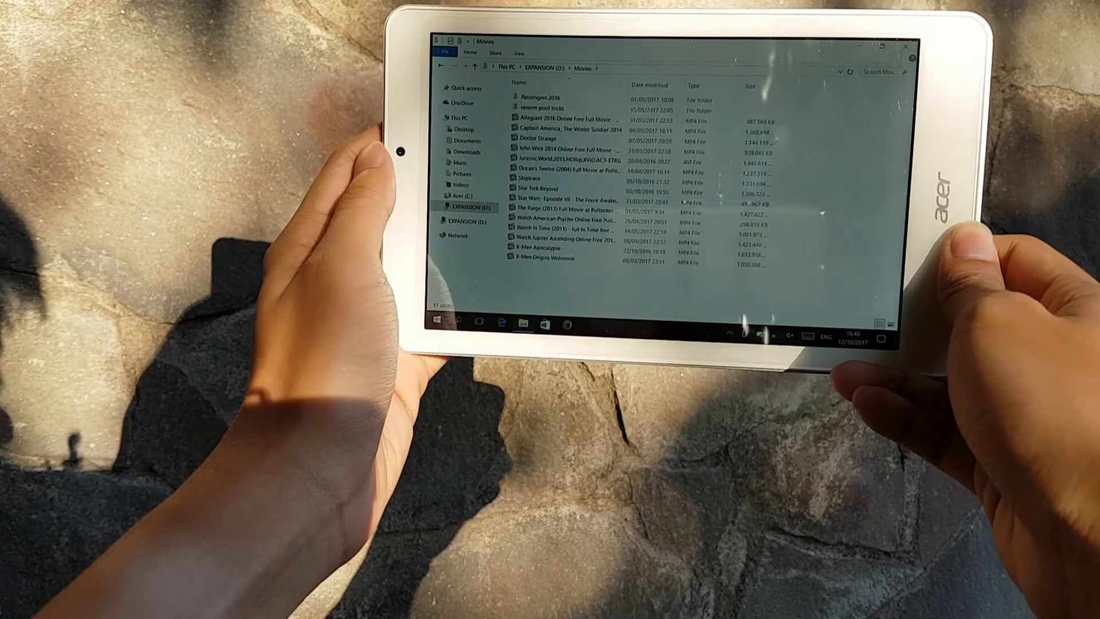